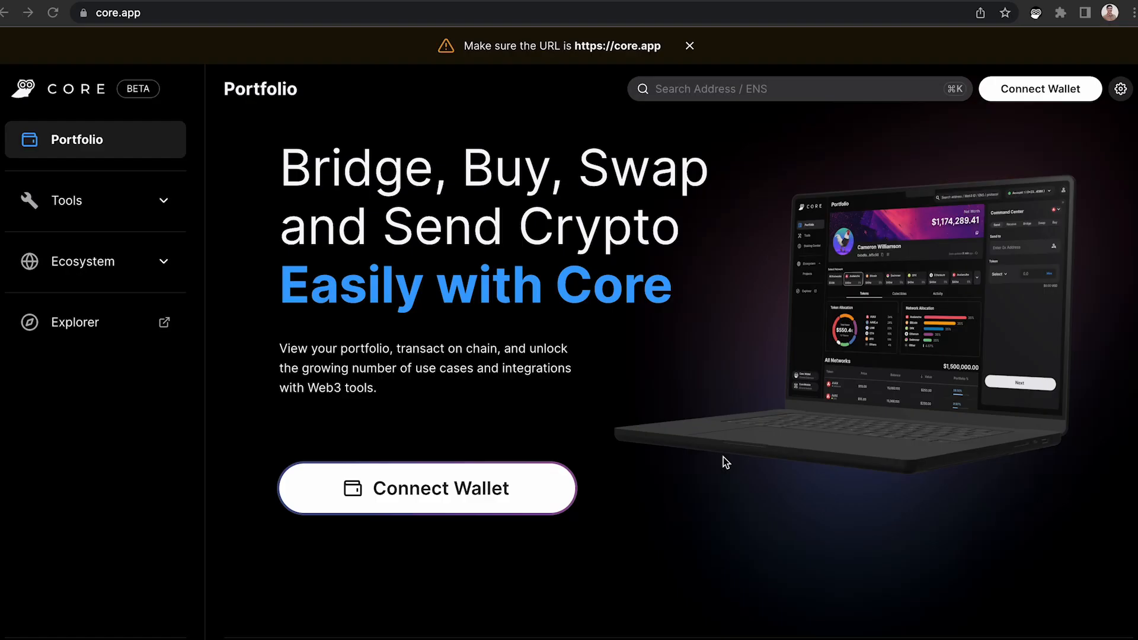
{"action": "mouse_move", "coordinate": [773, 479]}
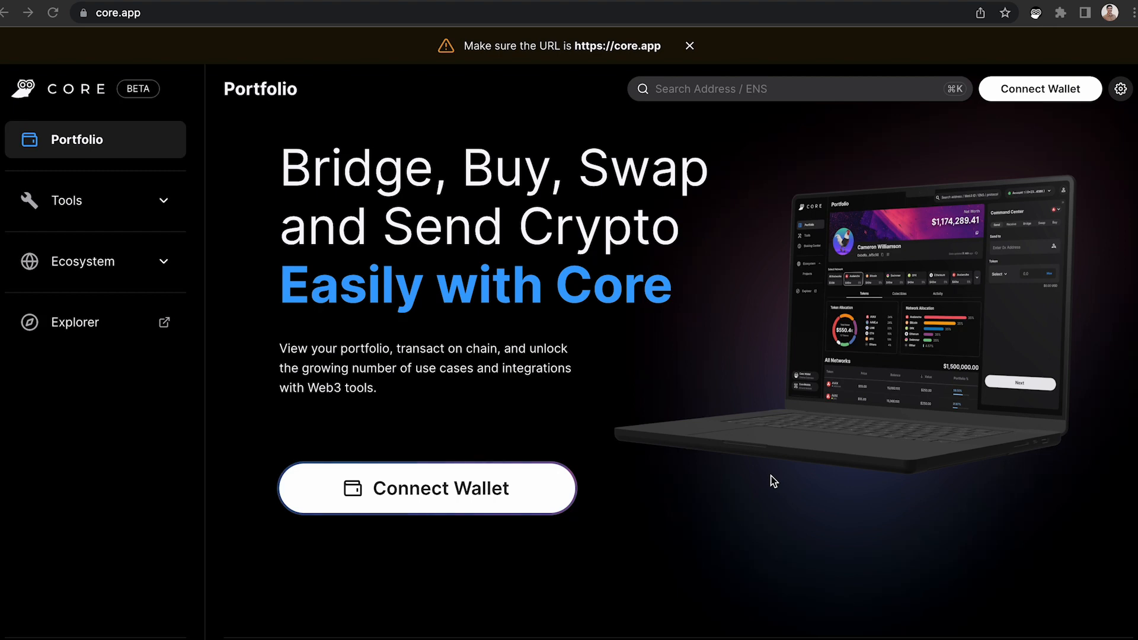
{"action": "mouse_move", "coordinate": [628, 383]}
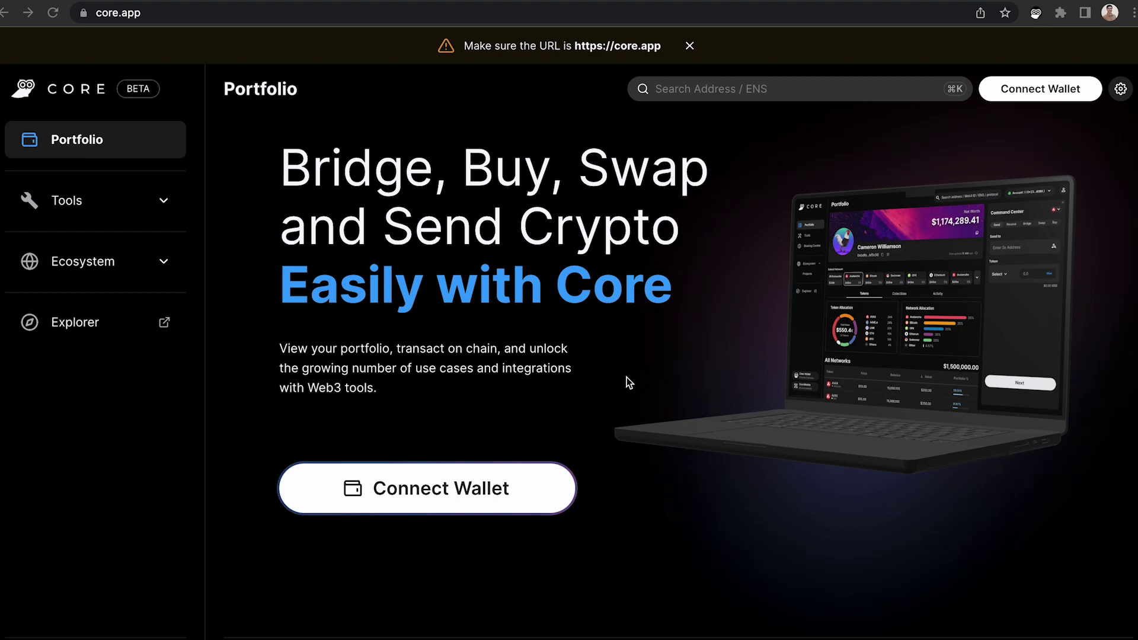
{"action": "mouse_move", "coordinate": [436, 496]}
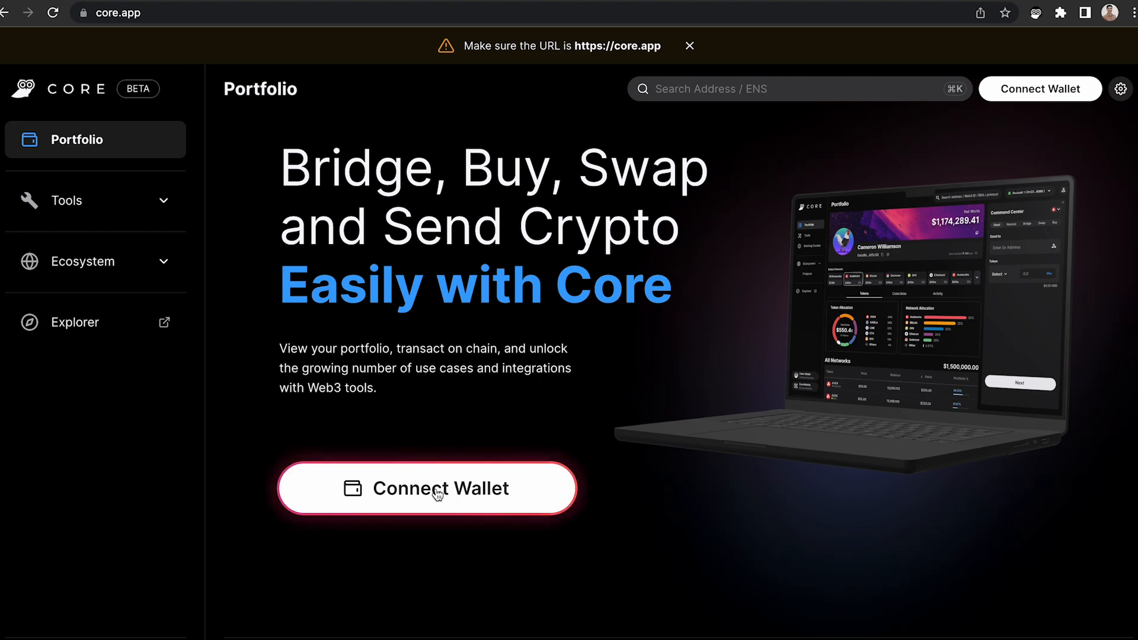
Step: Connect the Core extension wallet from the Connect Wallet choices
{"action": "left_click", "coordinate": [438, 488]}
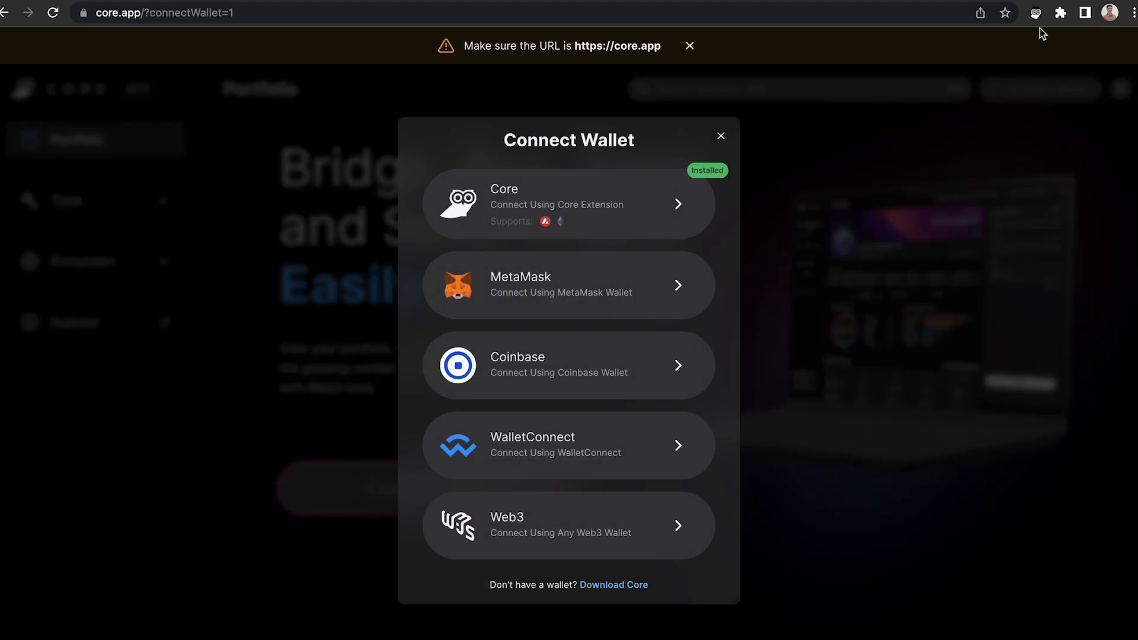
{"action": "mouse_move", "coordinate": [568, 194]}
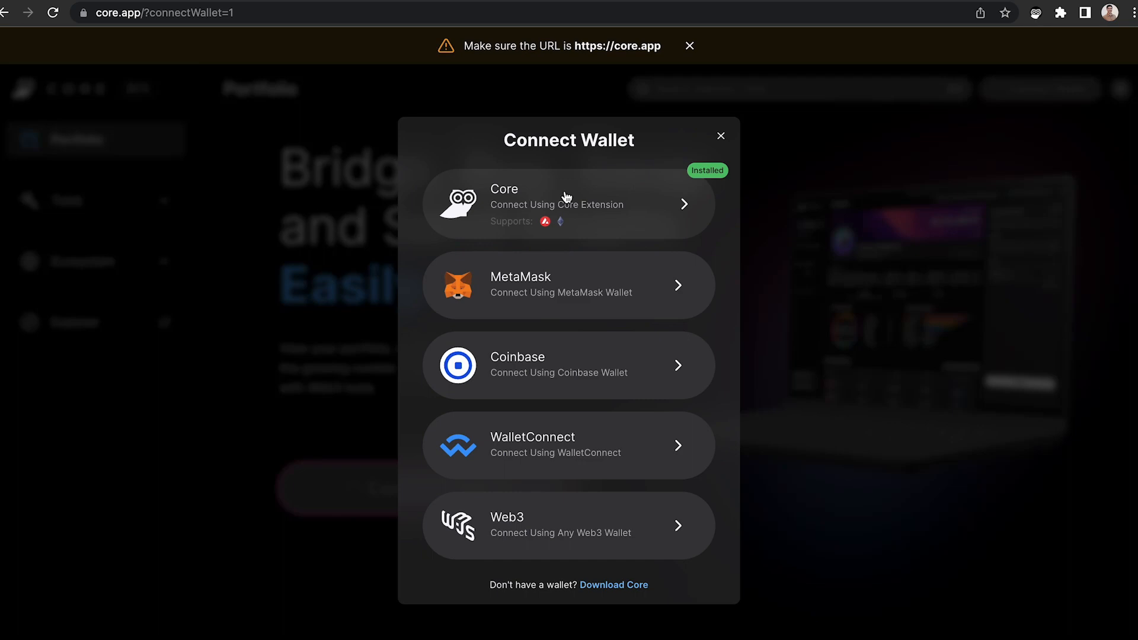
{"action": "left_click", "coordinate": [568, 204]}
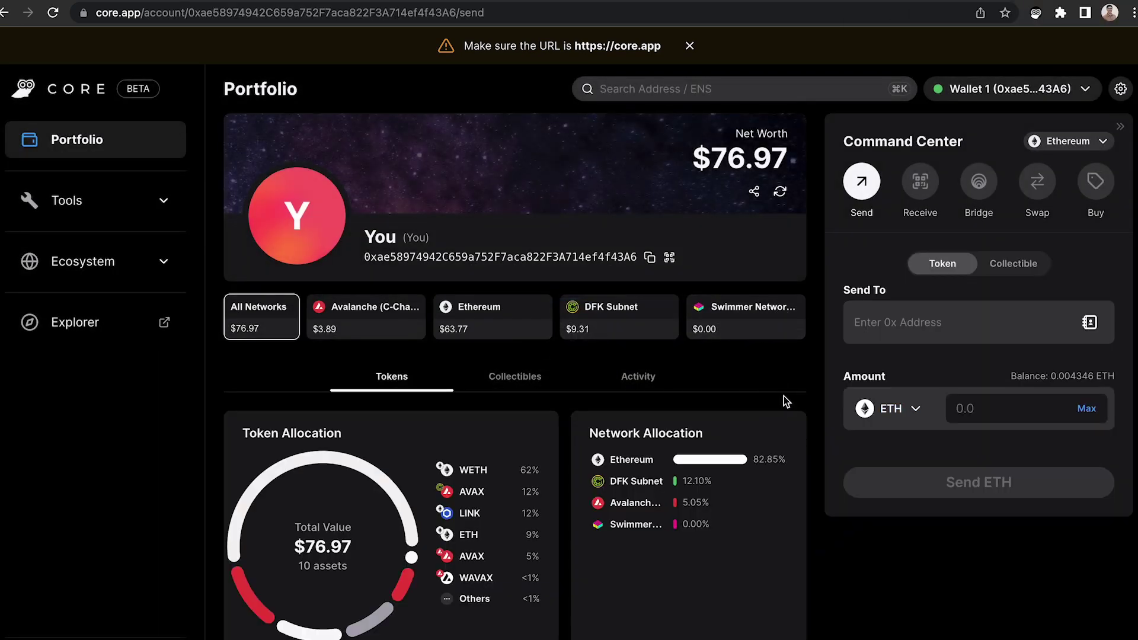
{"action": "mouse_move", "coordinate": [743, 368]}
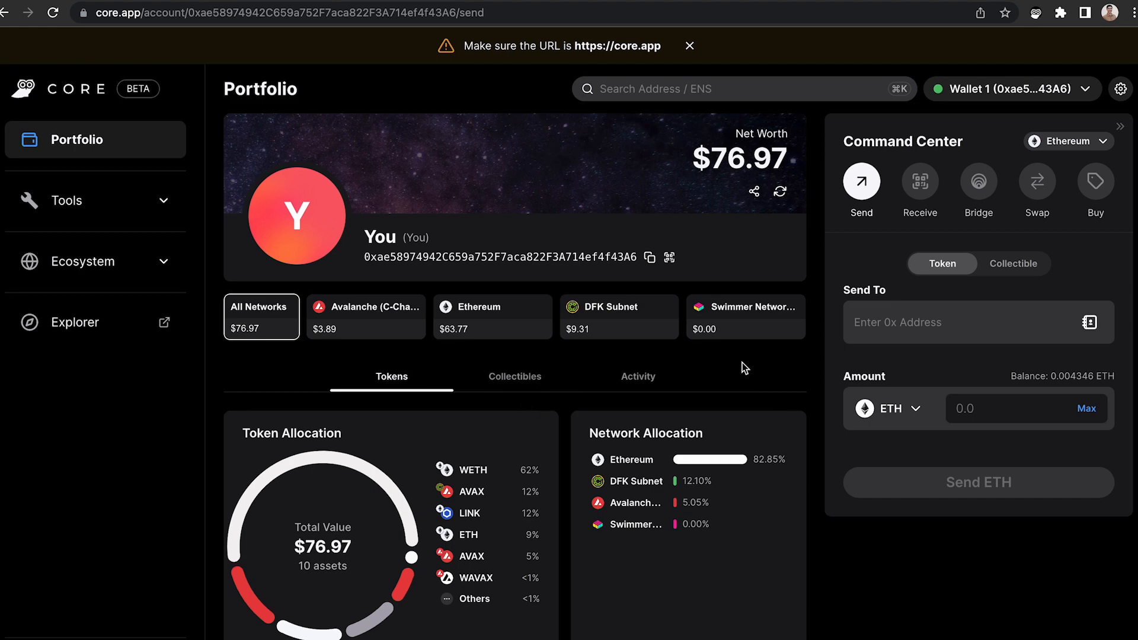
{"action": "mouse_move", "coordinate": [319, 358]}
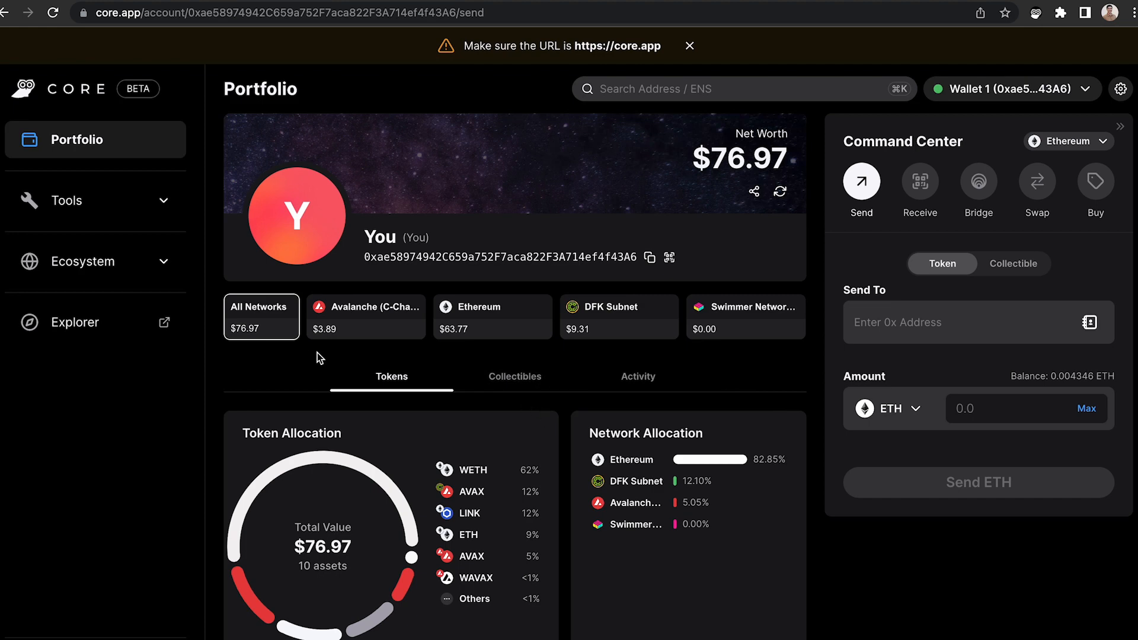
{"action": "mouse_move", "coordinate": [735, 379]}
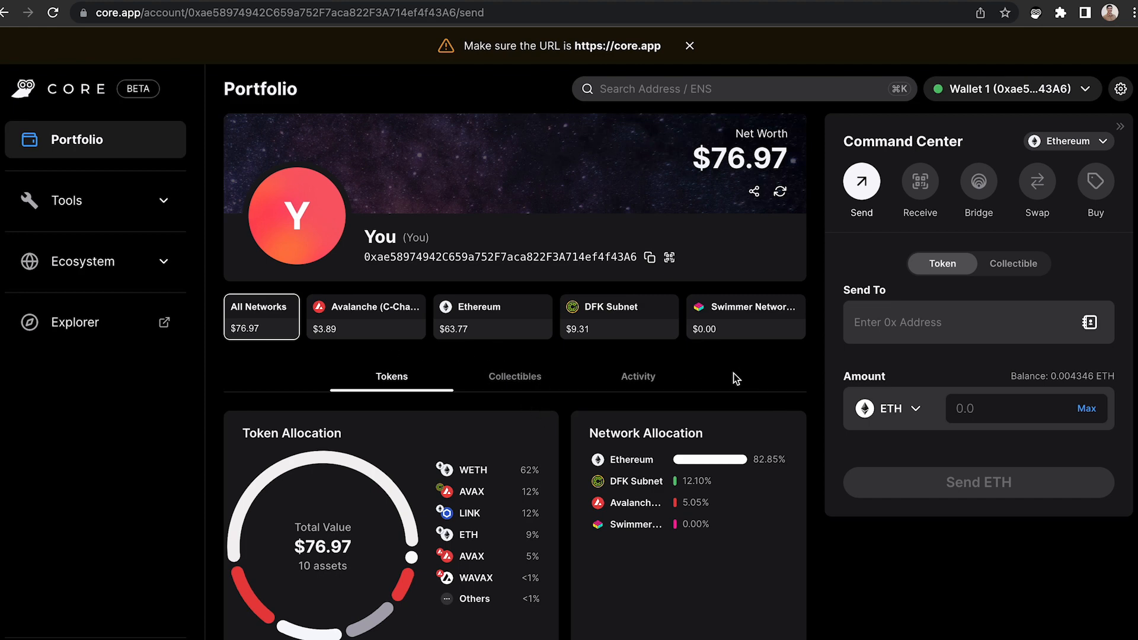
{"action": "mouse_move", "coordinate": [724, 382]}
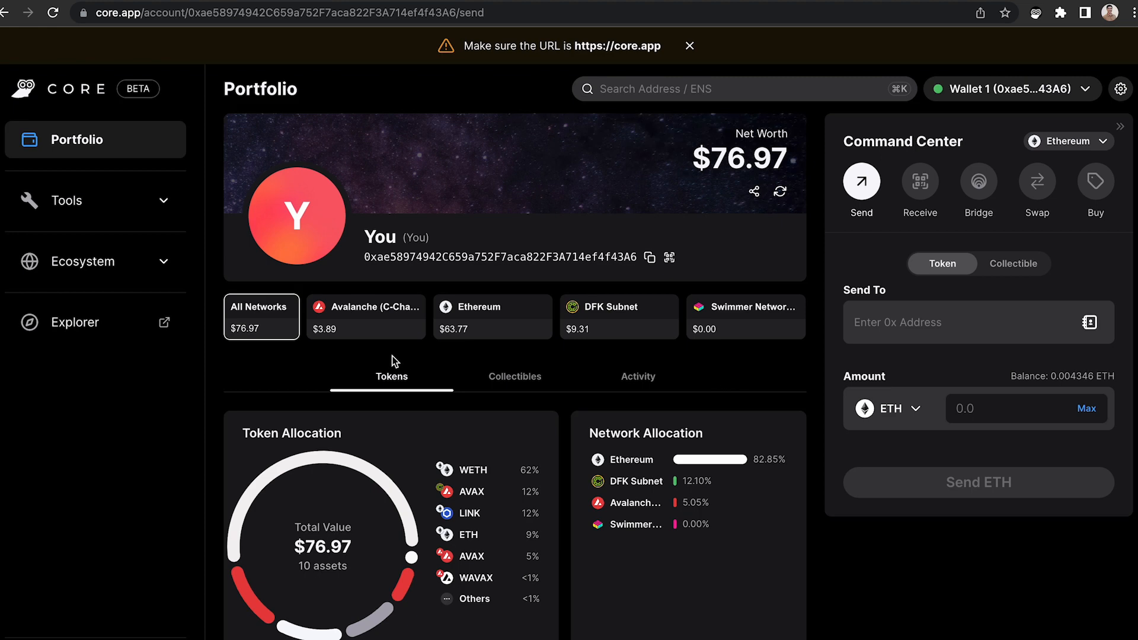
{"action": "mouse_move", "coordinate": [978, 192]}
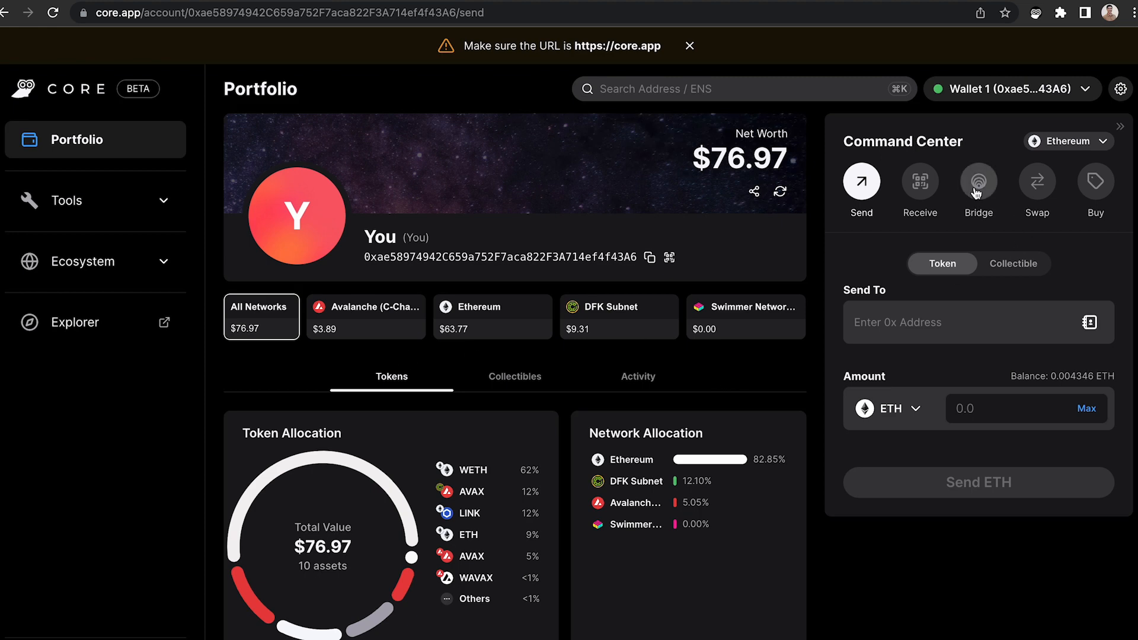
{"action": "mouse_move", "coordinate": [1079, 166]}
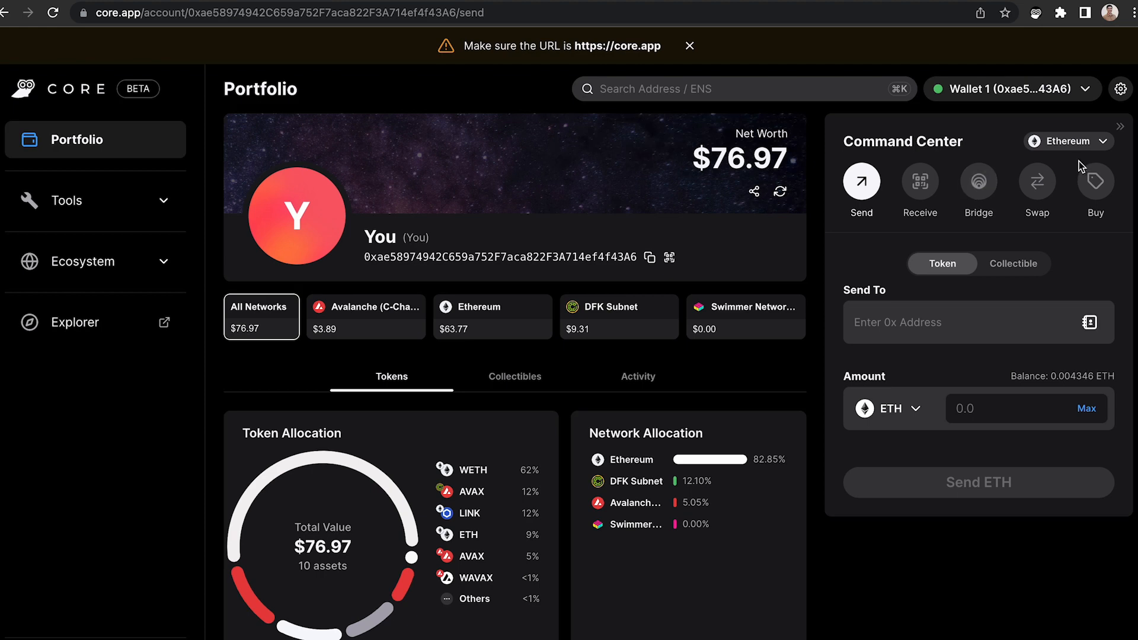
Step: Bring up the Bridge form from the Command Center, set Ethereum to Avalanche
{"action": "left_click", "coordinate": [980, 182]}
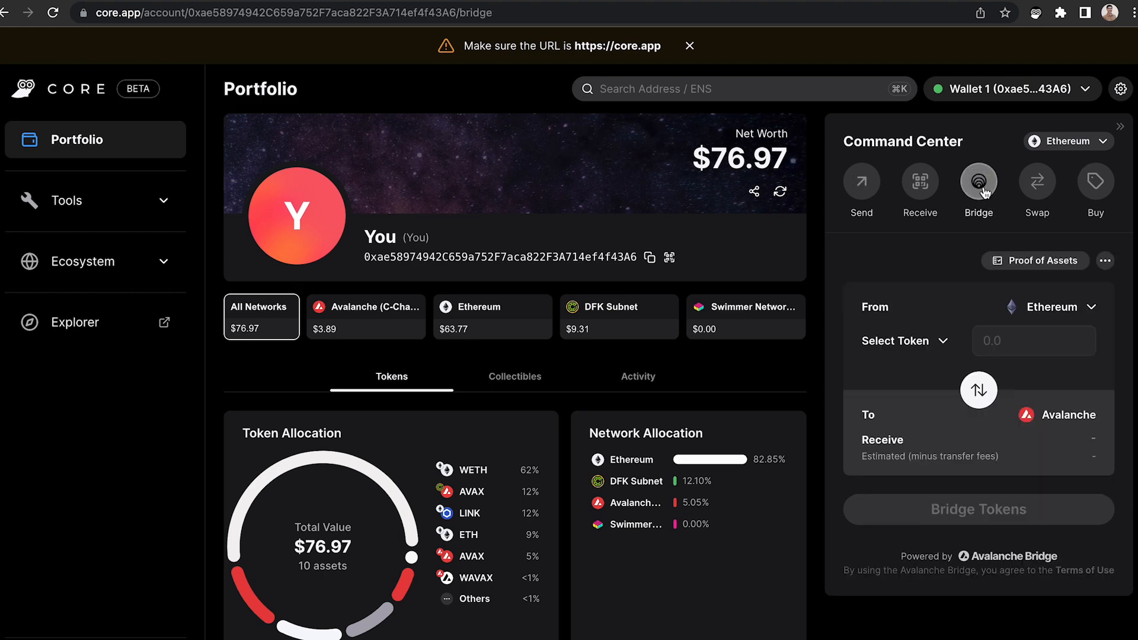
Step: Bridge the full 0.02939562 WETH balance from Ethereum to Avalanche and approve it in the wallet
{"action": "left_click", "coordinate": [895, 342]}
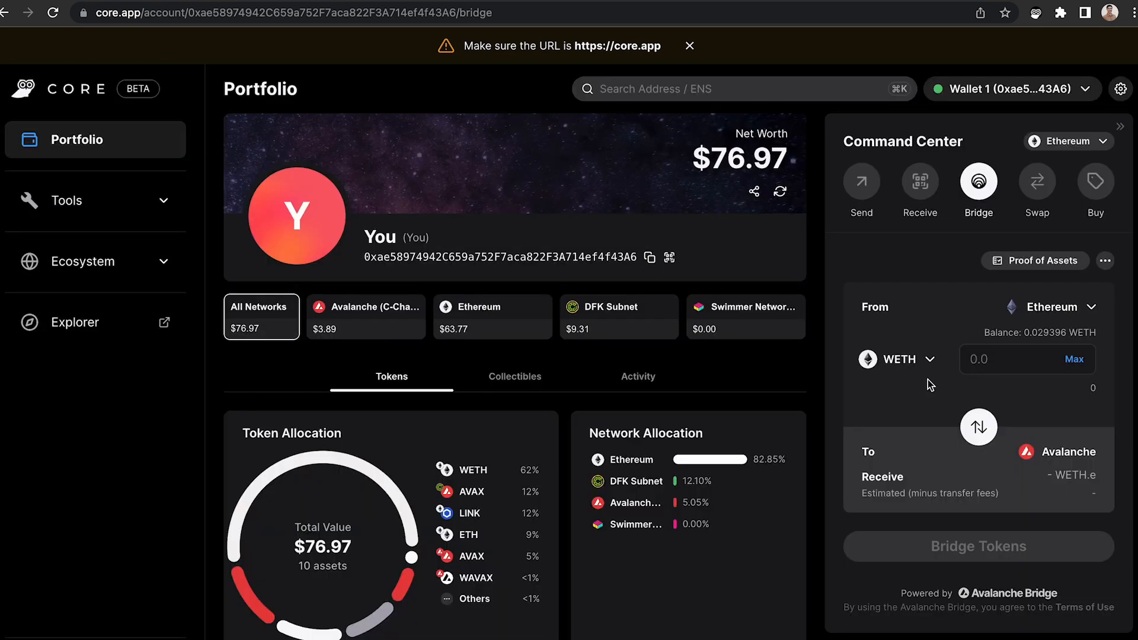
{"action": "mouse_move", "coordinate": [925, 386]}
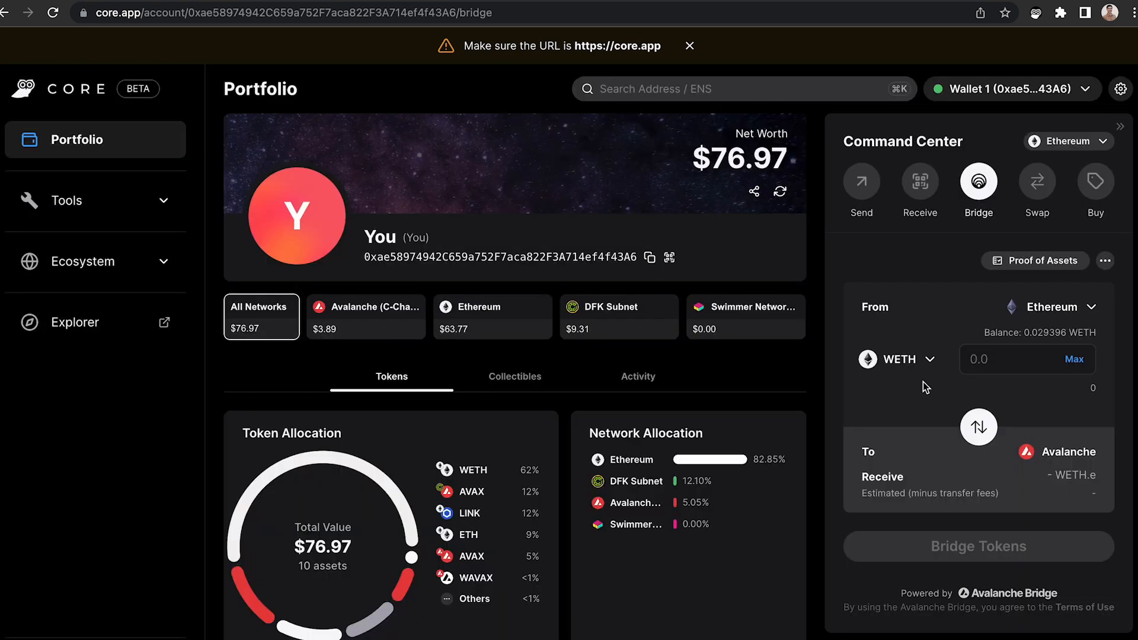
{"action": "left_click", "coordinate": [1075, 359]}
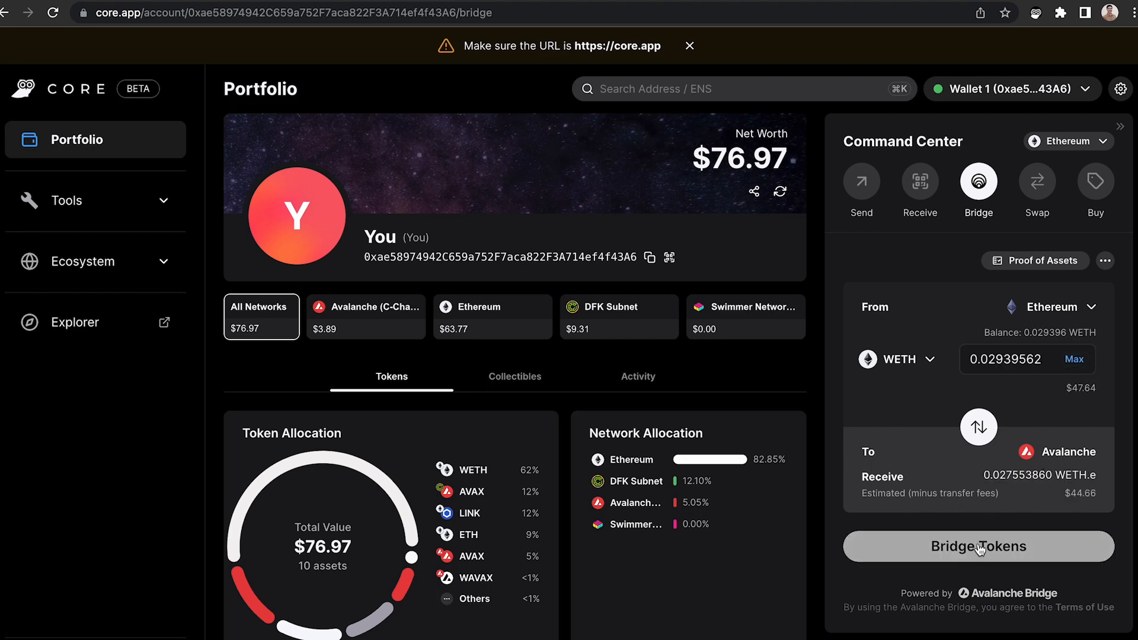
{"action": "left_click", "coordinate": [979, 547]}
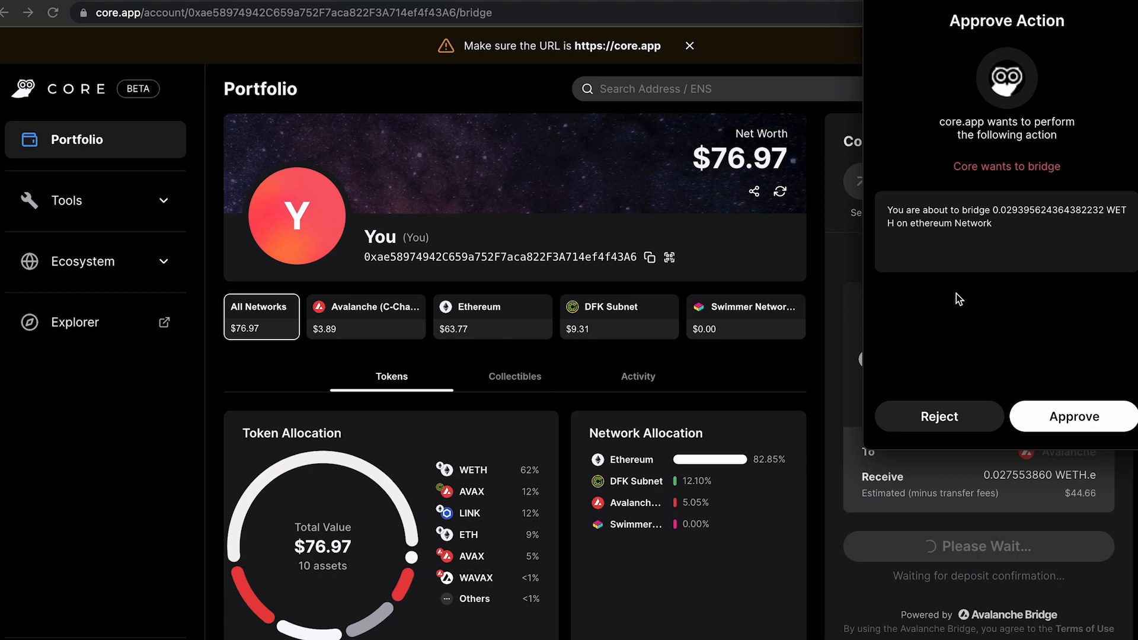
{"action": "mouse_move", "coordinate": [951, 292]}
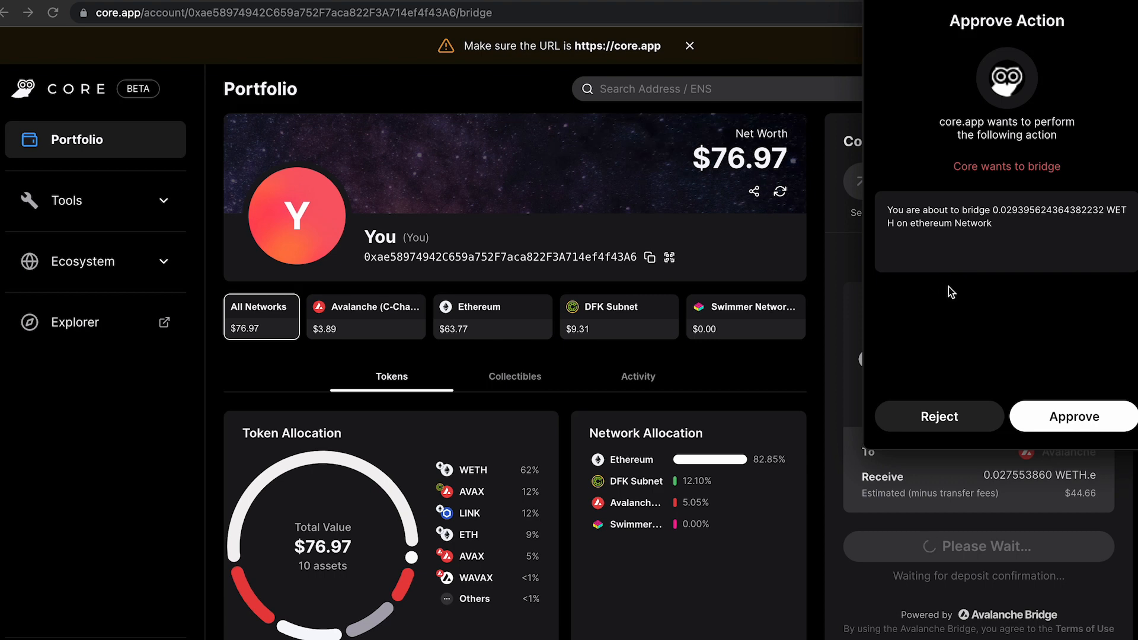
{"action": "left_click", "coordinate": [1074, 416]}
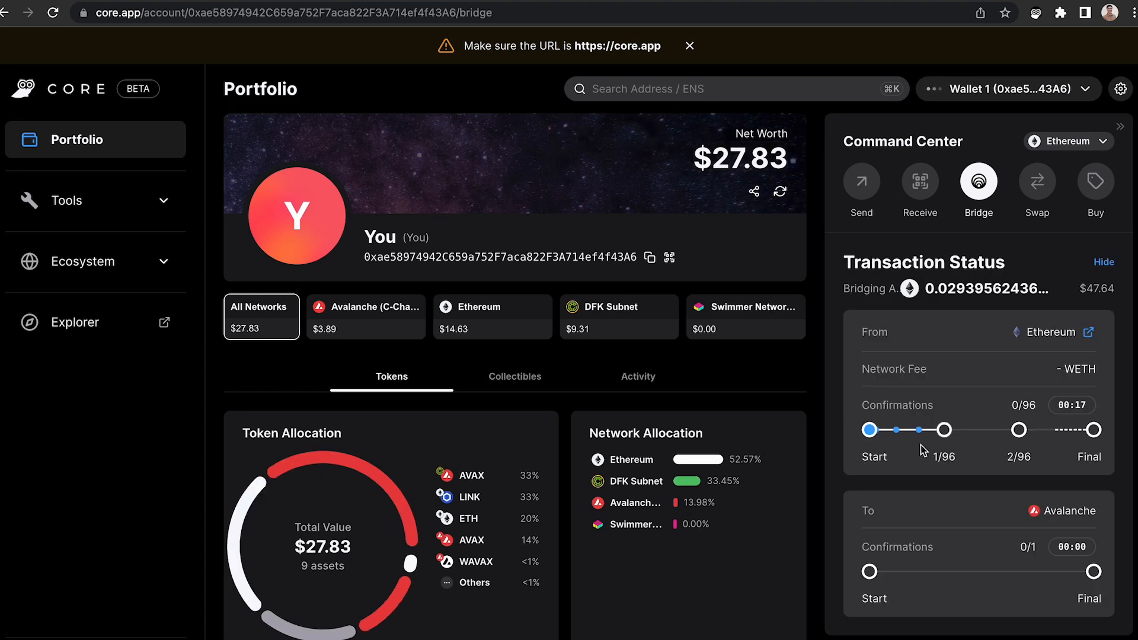
{"action": "mouse_move", "coordinate": [982, 361]}
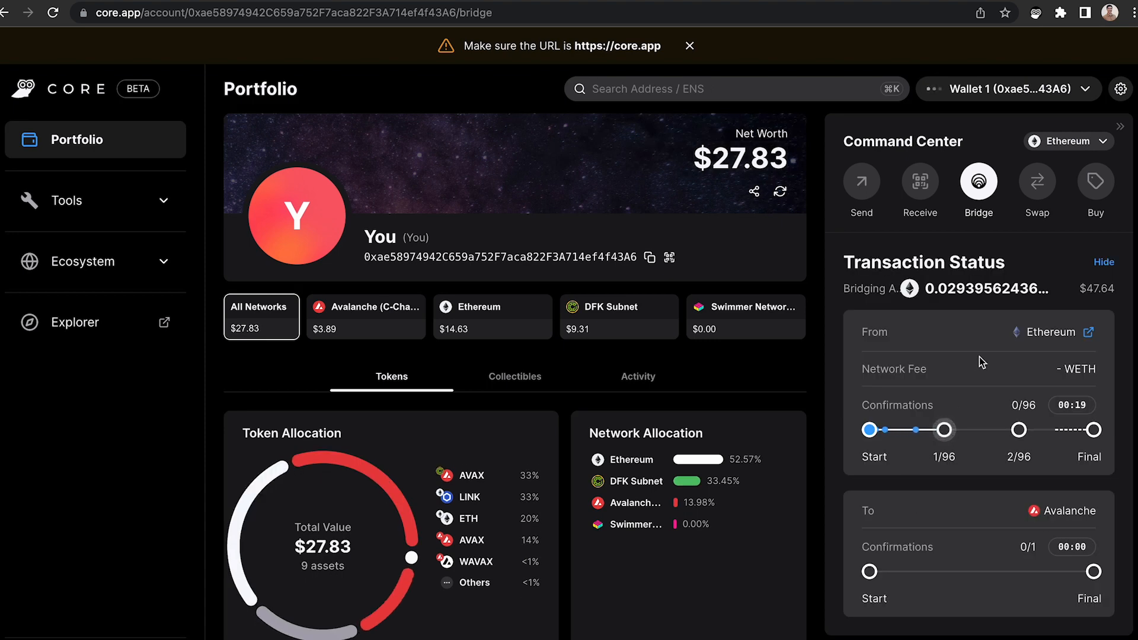
{"action": "mouse_move", "coordinate": [967, 367]}
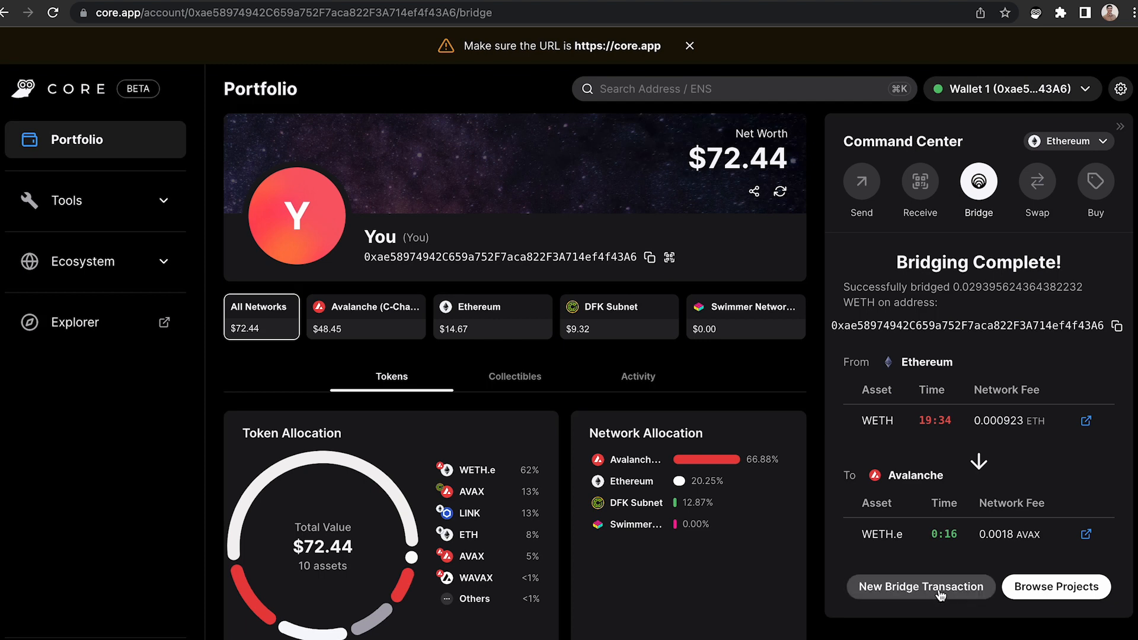
Step: Visit the Ecosystem projects page, then return to the $72.65 portfolio overview
{"action": "left_click", "coordinate": [1055, 587]}
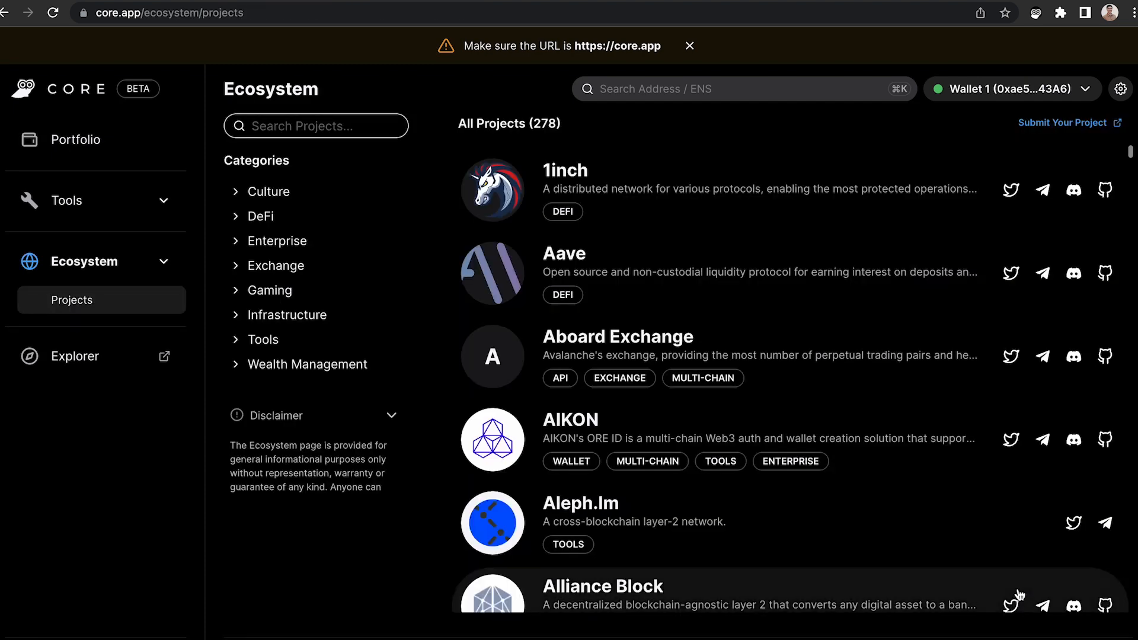
{"action": "left_click", "coordinate": [76, 139]}
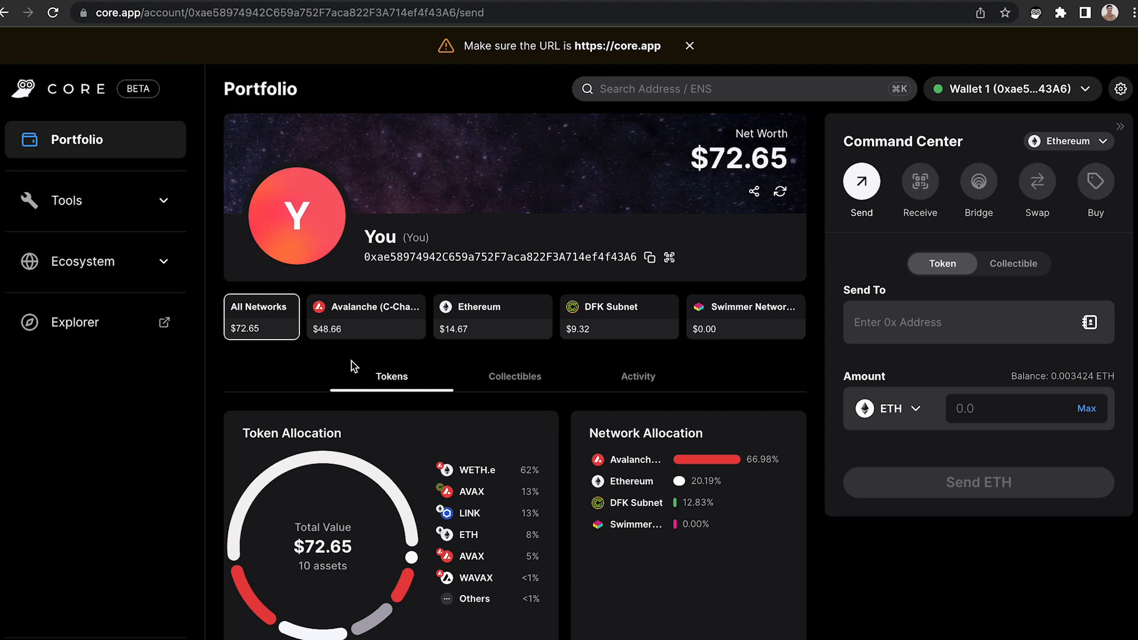
{"action": "mouse_move", "coordinate": [749, 386]}
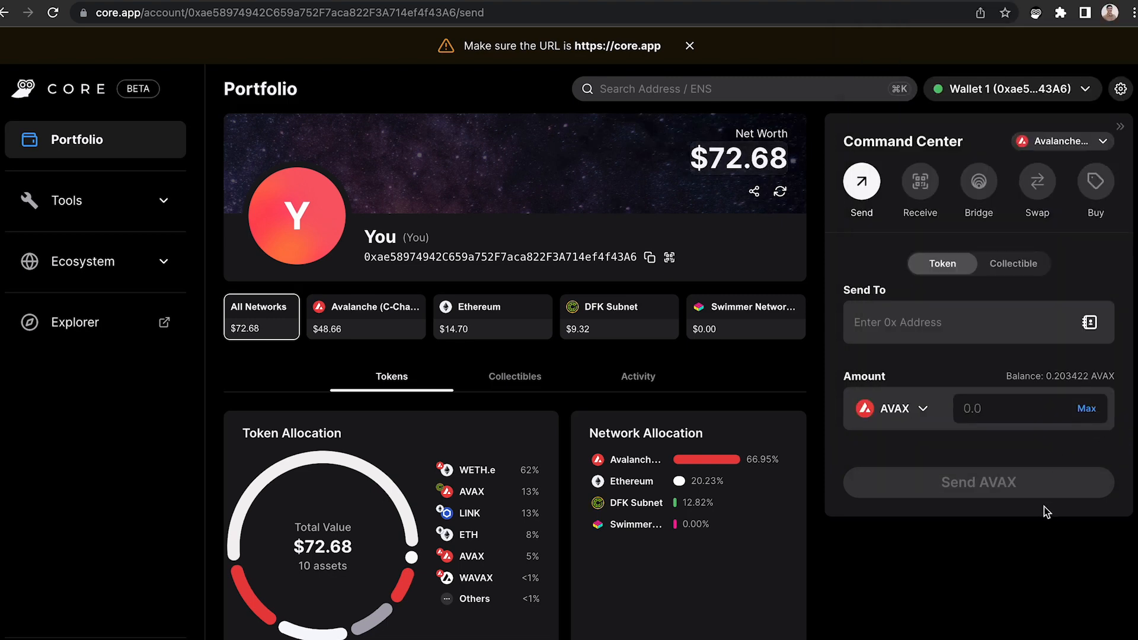
{"action": "mouse_move", "coordinate": [863, 204]}
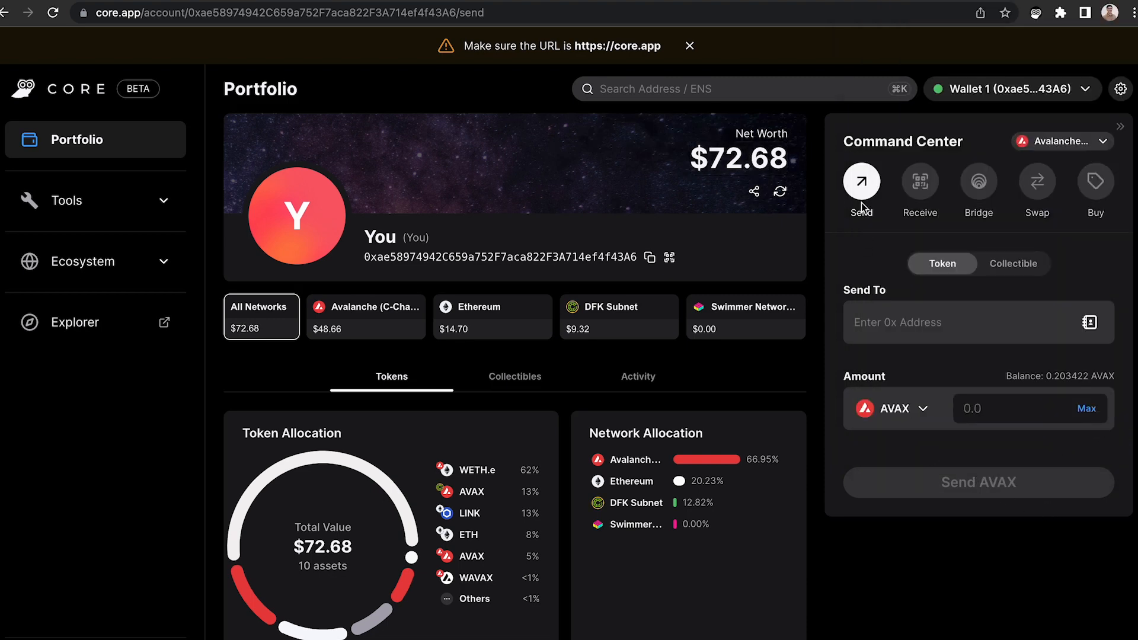
{"action": "mouse_move", "coordinate": [1087, 197]}
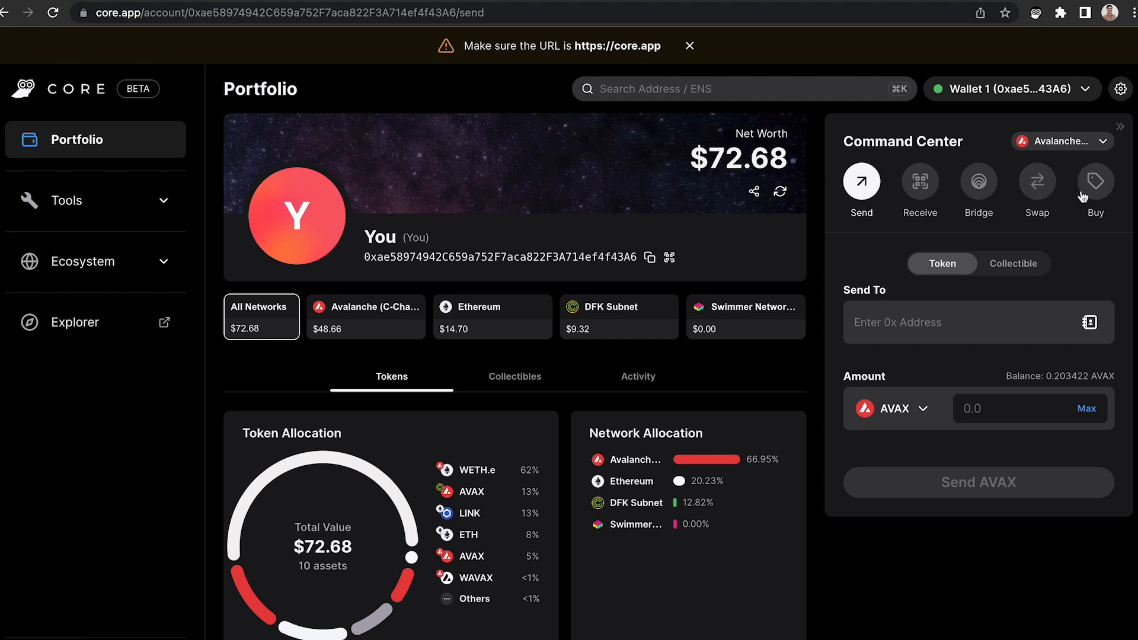
{"action": "mouse_move", "coordinate": [1096, 266]}
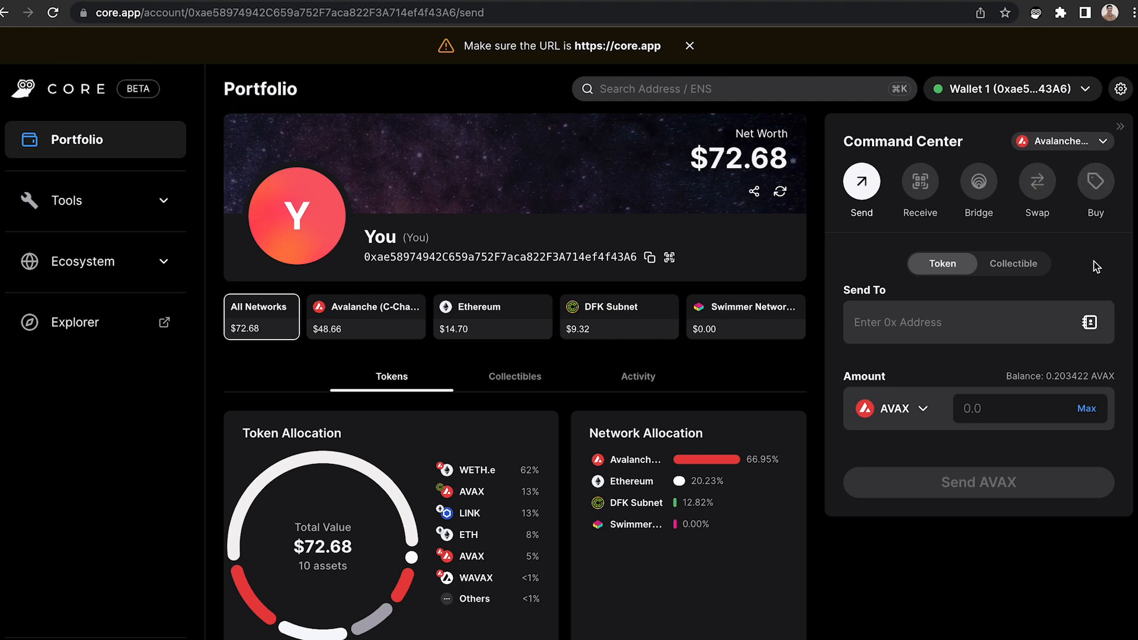